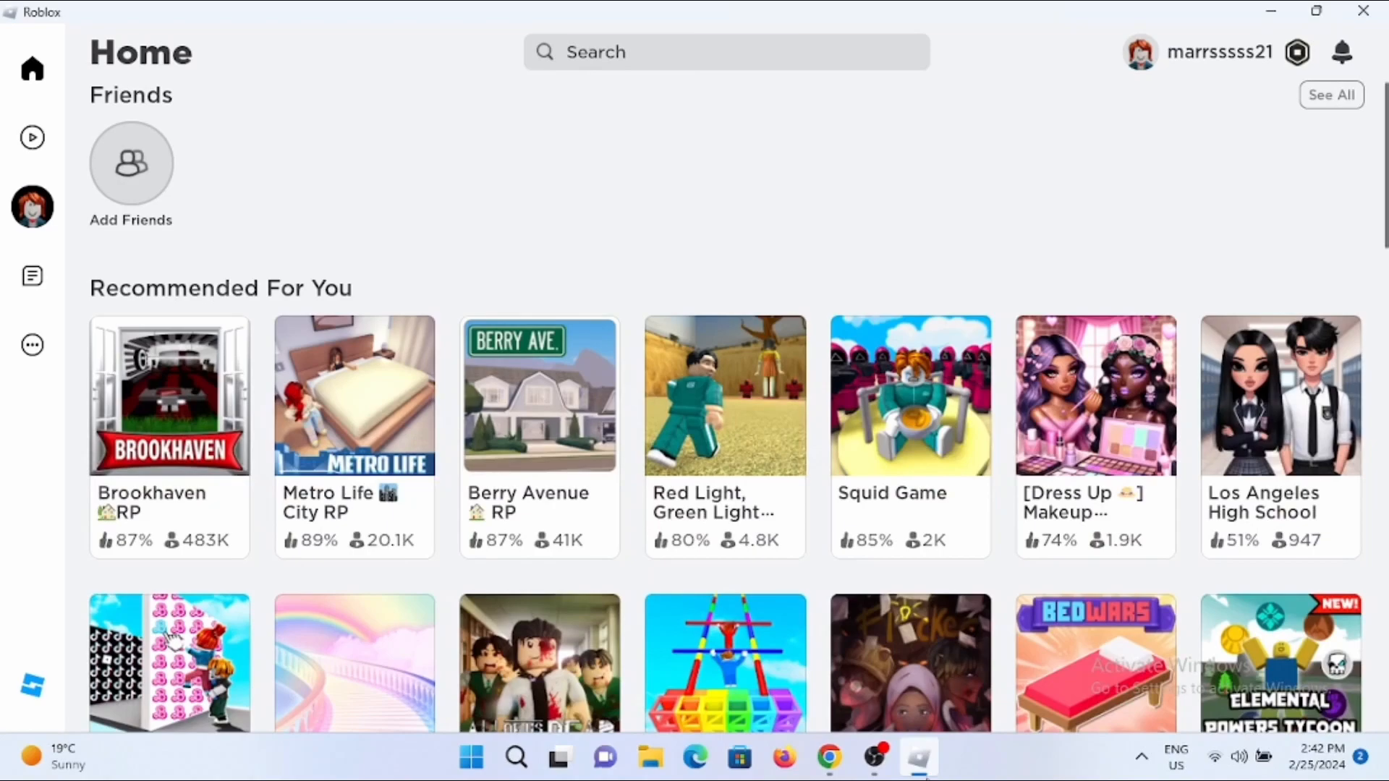
mouse_move(981, 392)
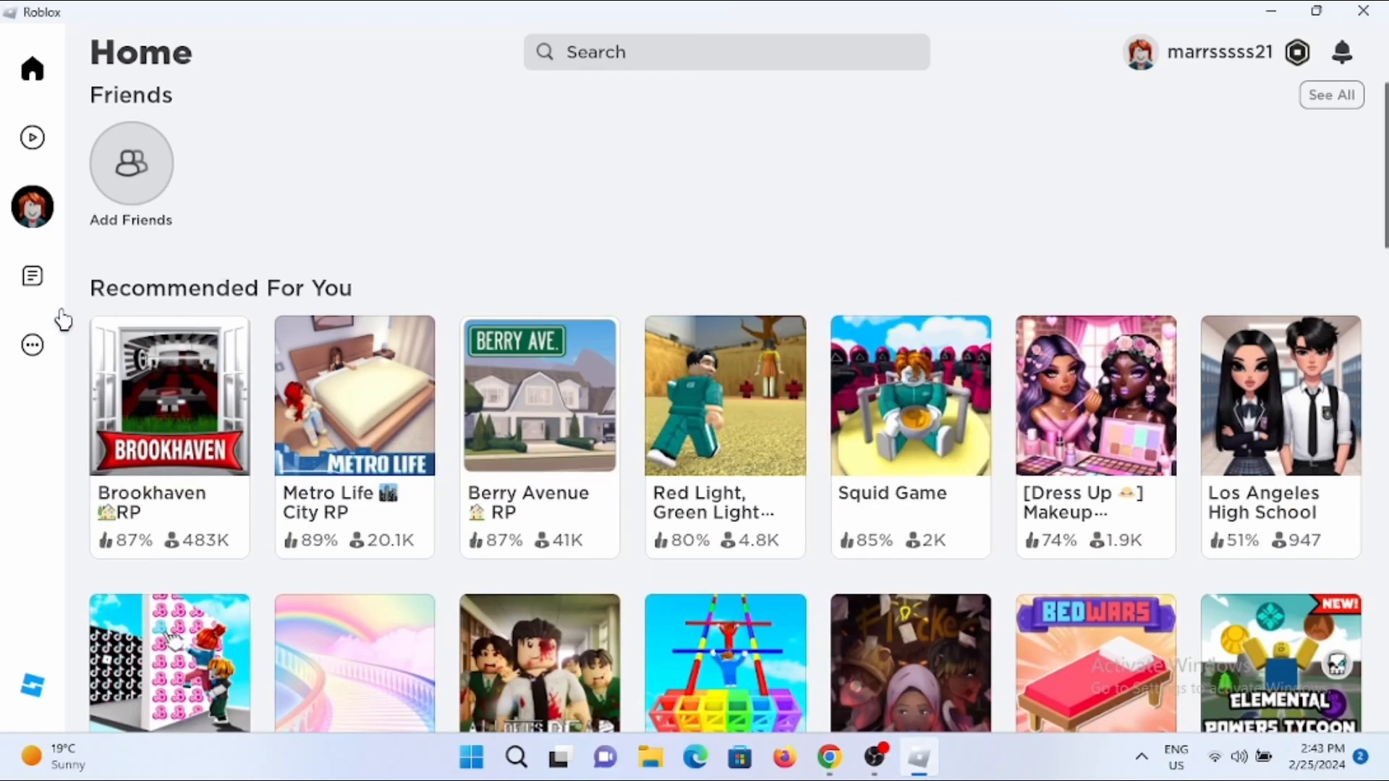
- Check the account settings page and return to the Roblox home page
click(34, 344)
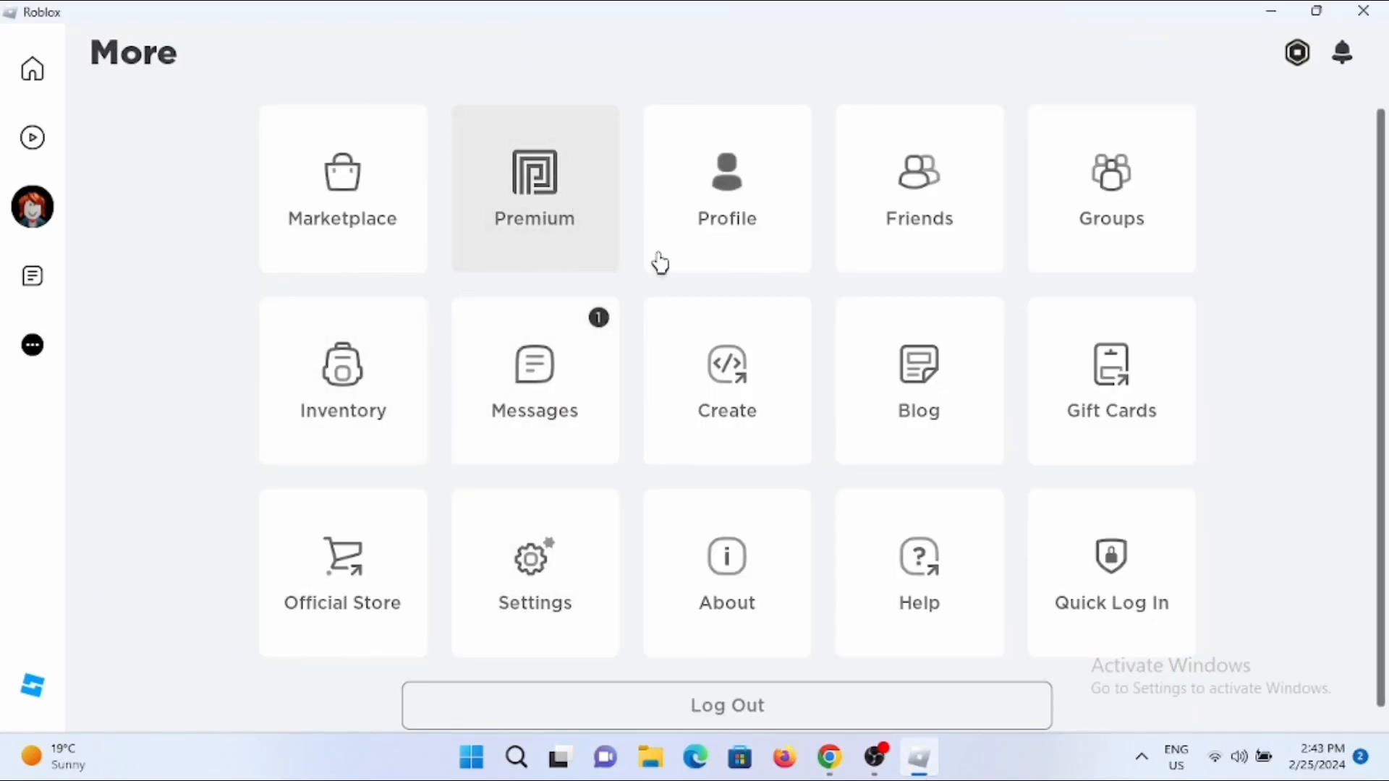
click(534, 571)
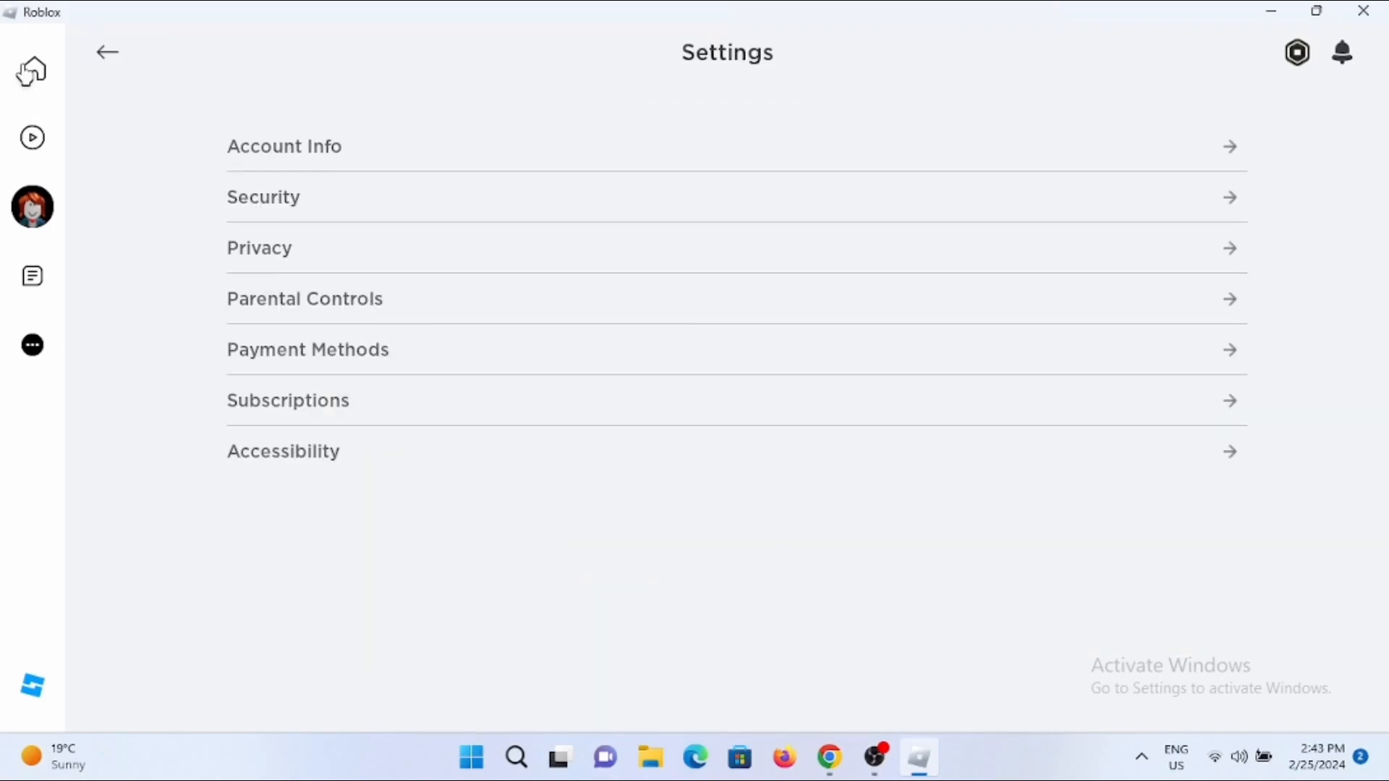
click(107, 52)
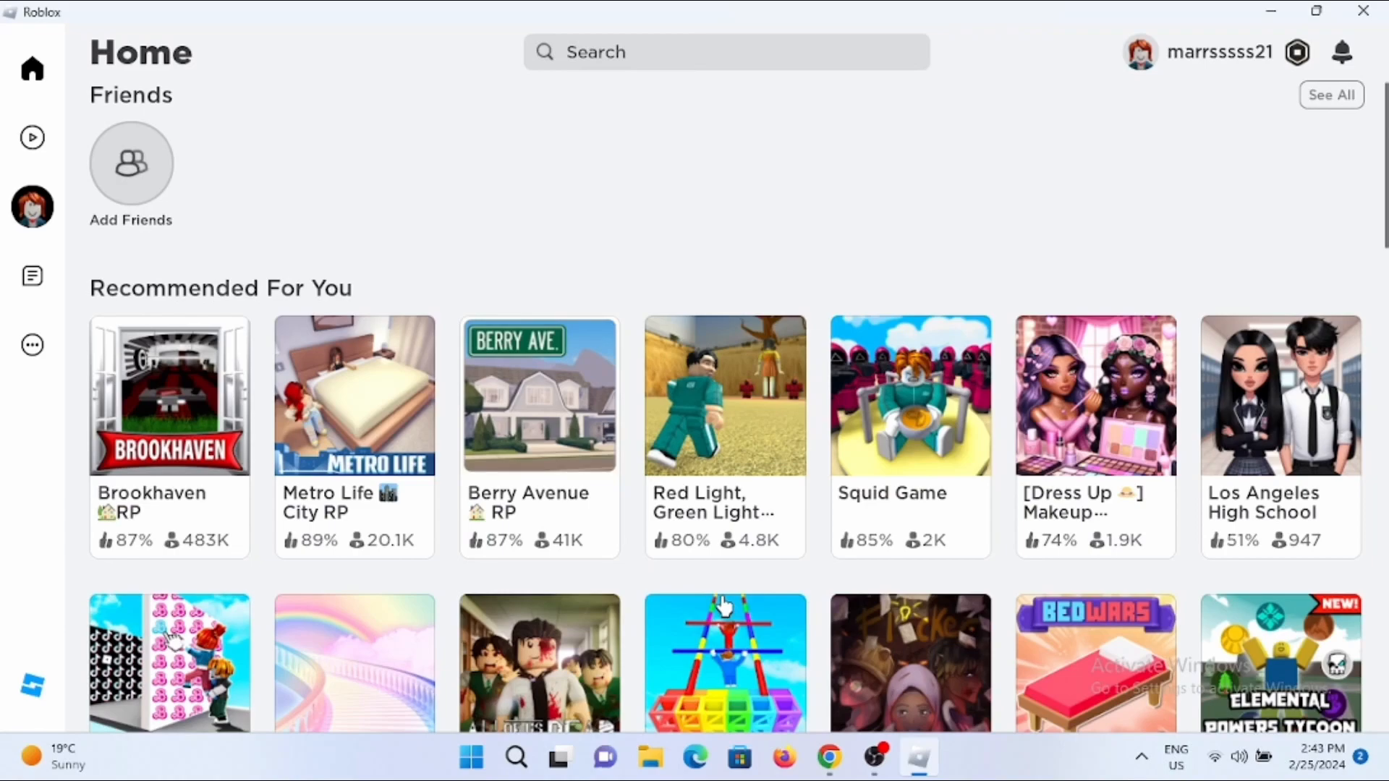
mouse_move(762, 606)
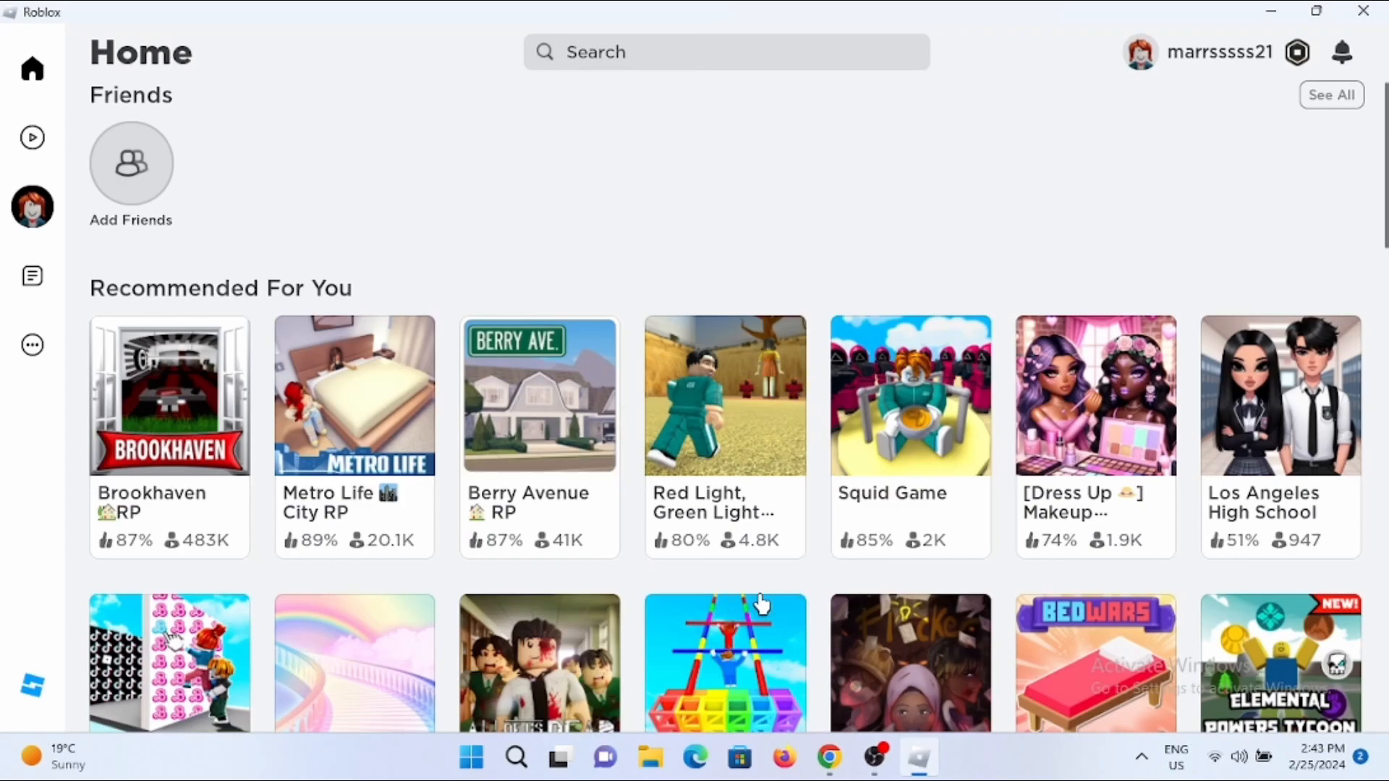
mouse_move(821, 142)
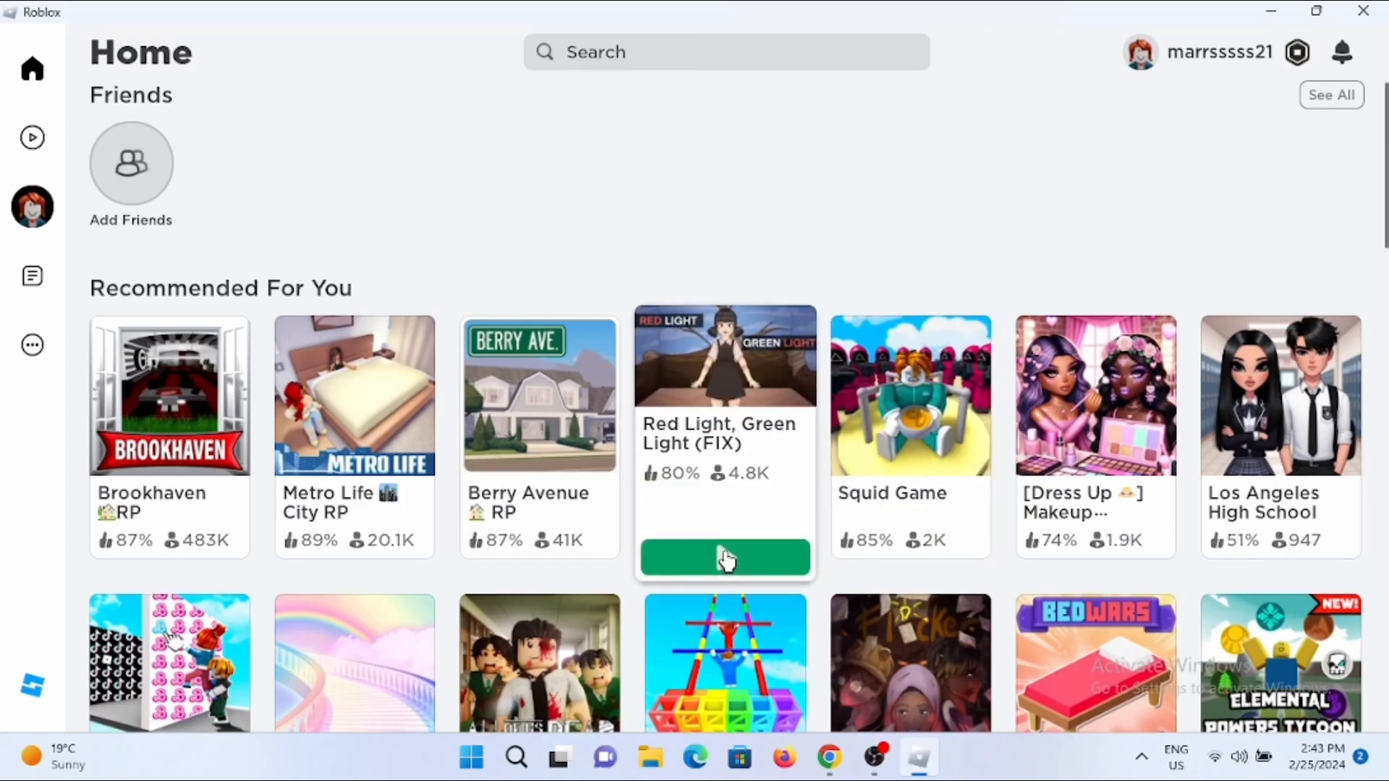
- Join Red Light, Green Light (FIX) and view the in-game settings with Movement Mode at Default (Keyboard)
click(724, 556)
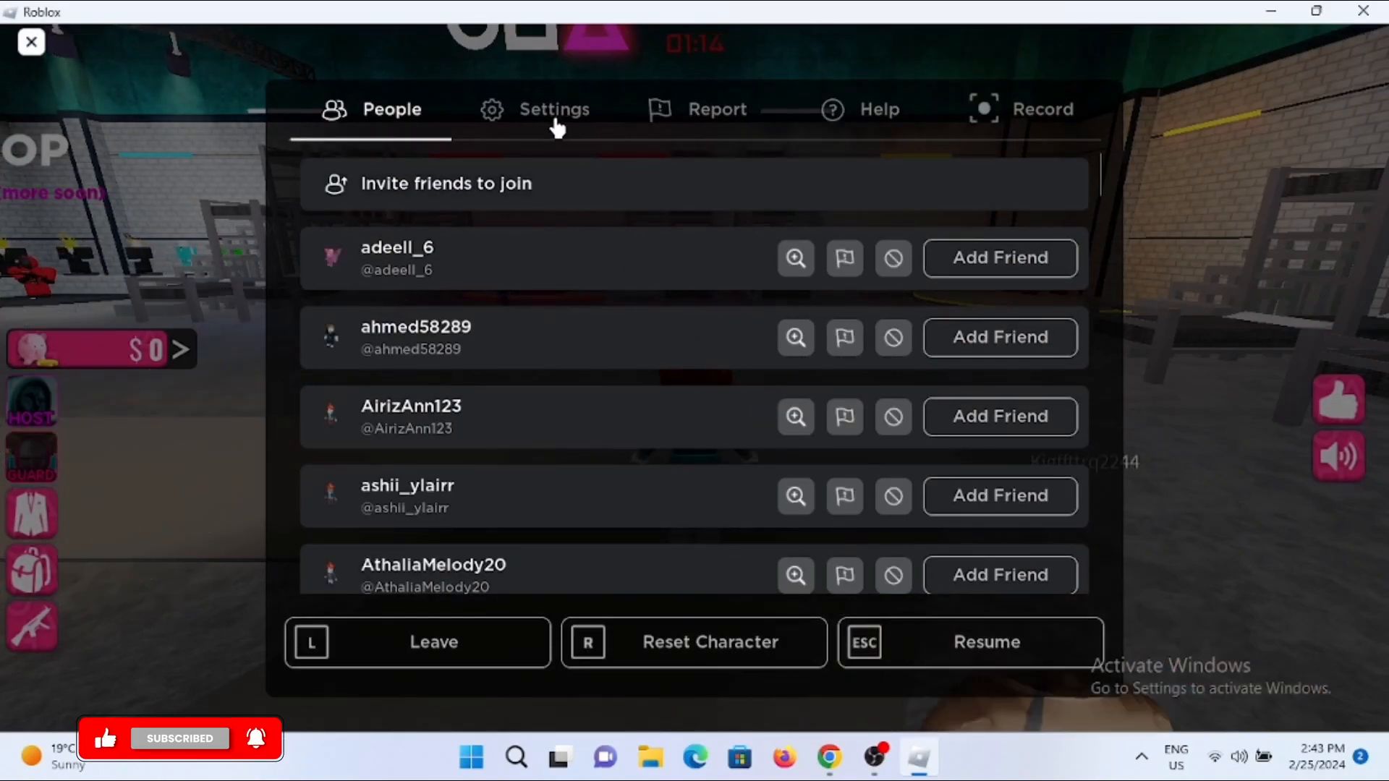
click(554, 109)
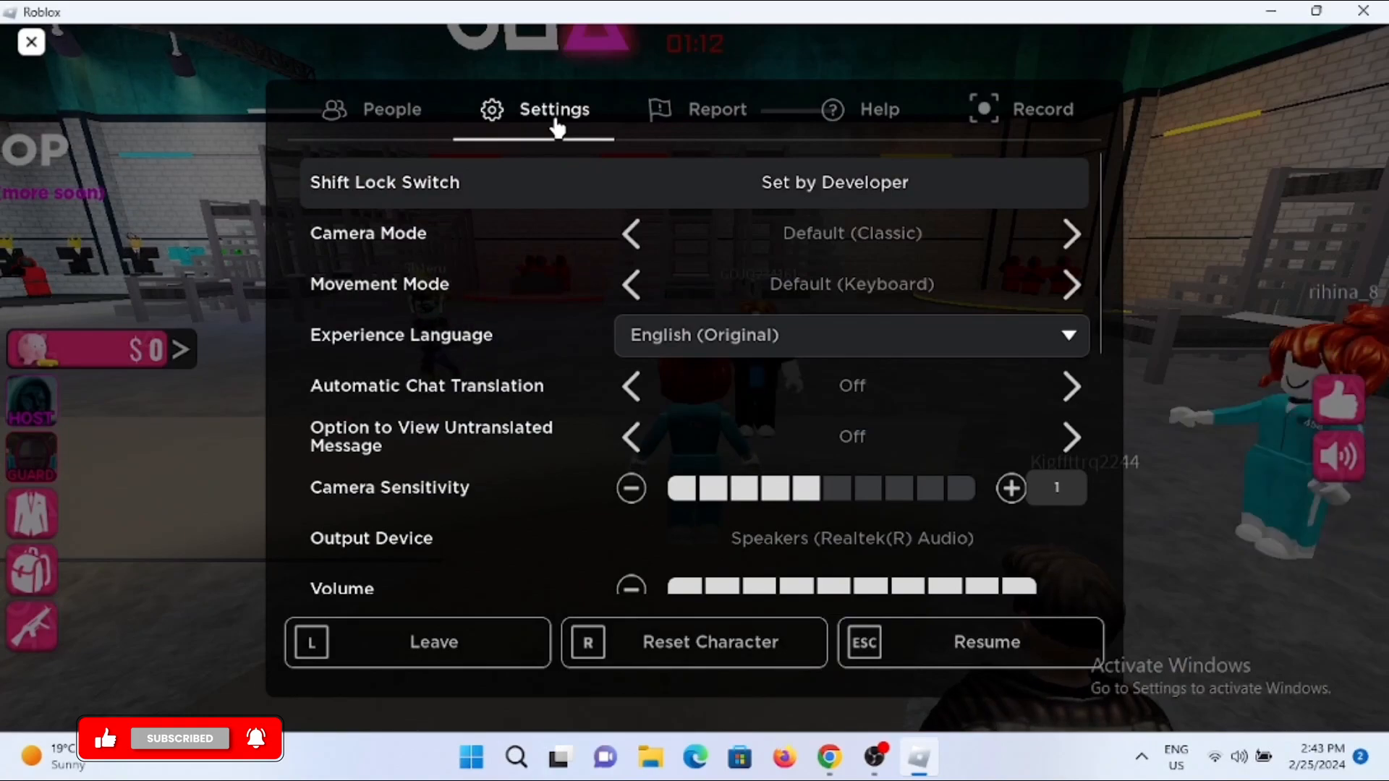
mouse_move(500, 296)
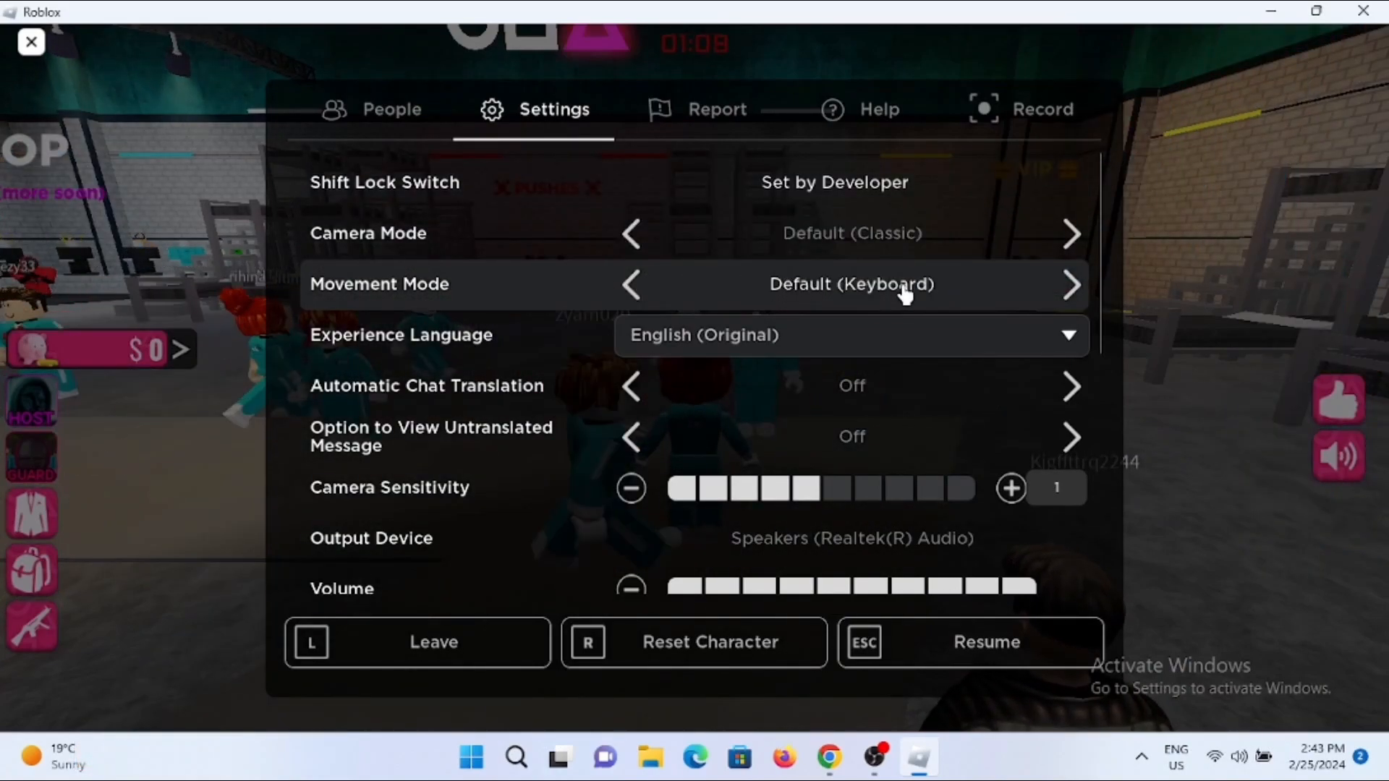
click(1070, 285)
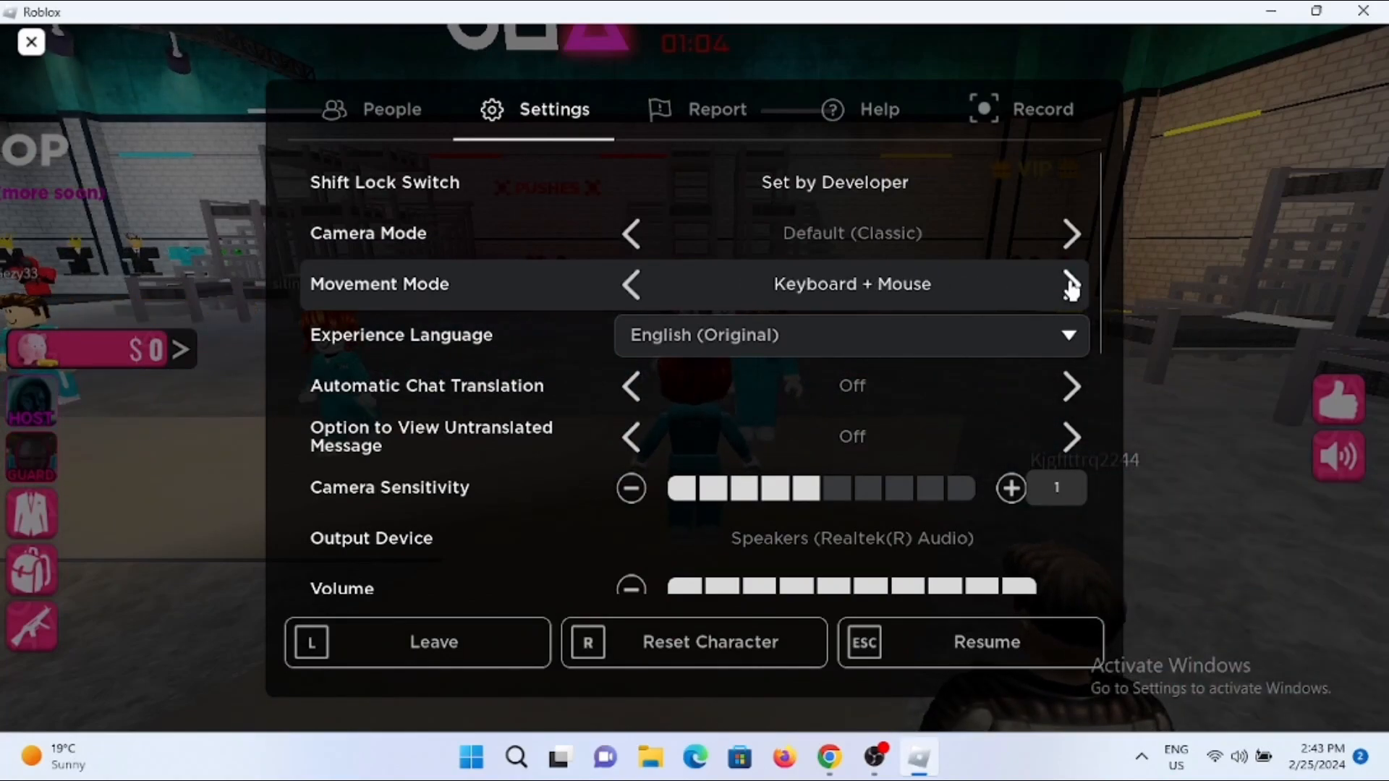
click(1070, 284)
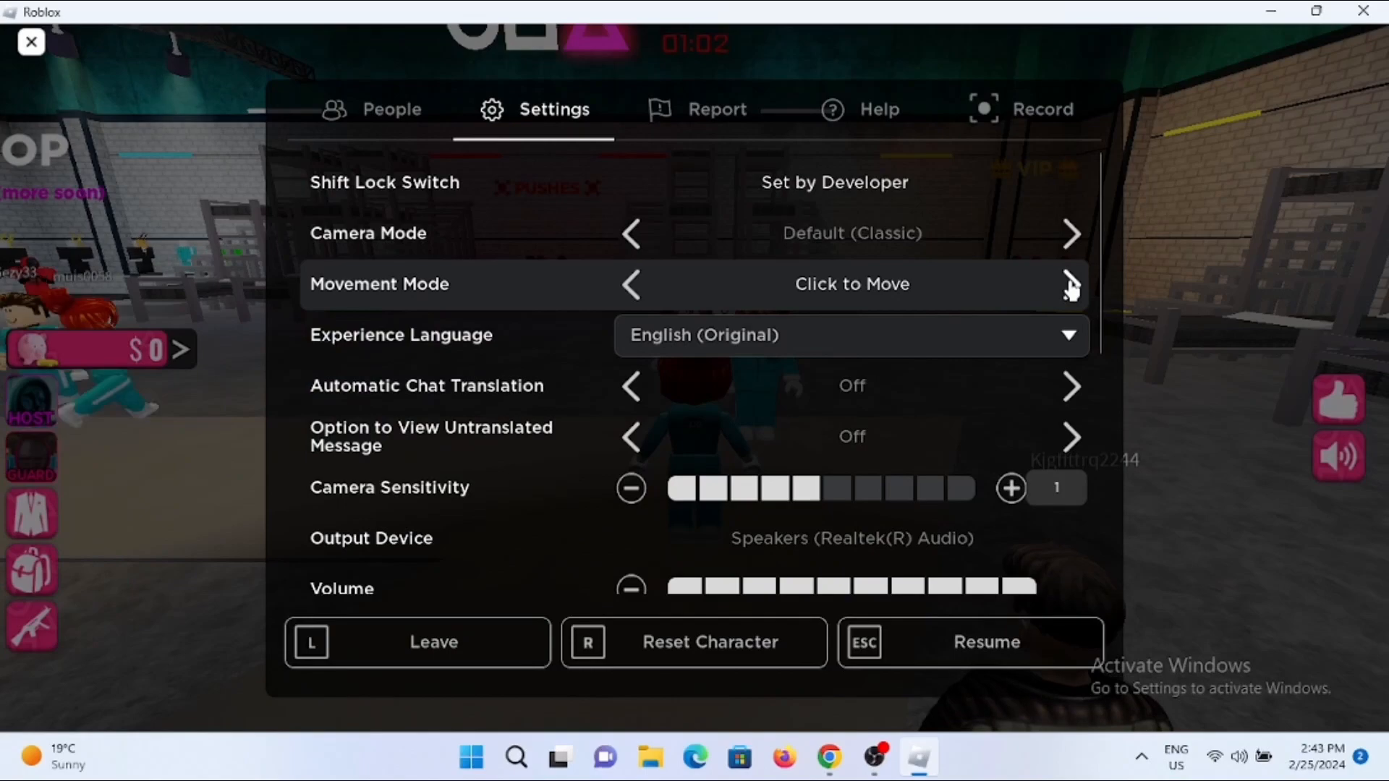
click(1071, 285)
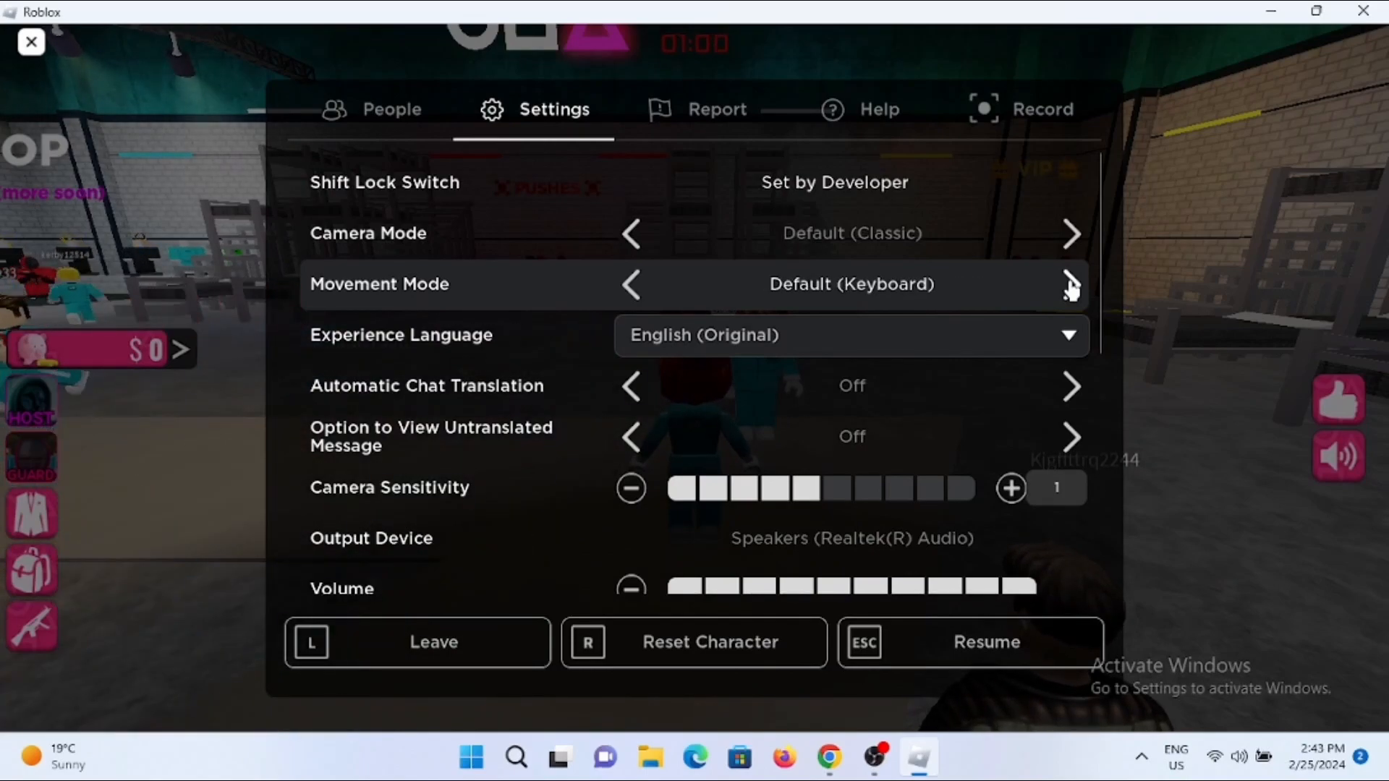